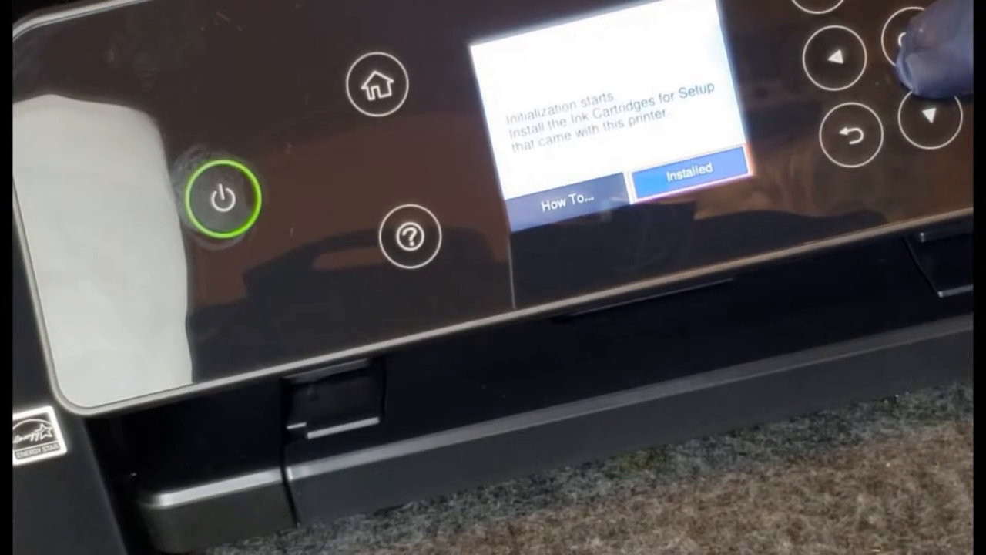
- Confirm cartridges as Installed and continue past the 'Ink Cartridge not installed correctly' message
click(685, 172)
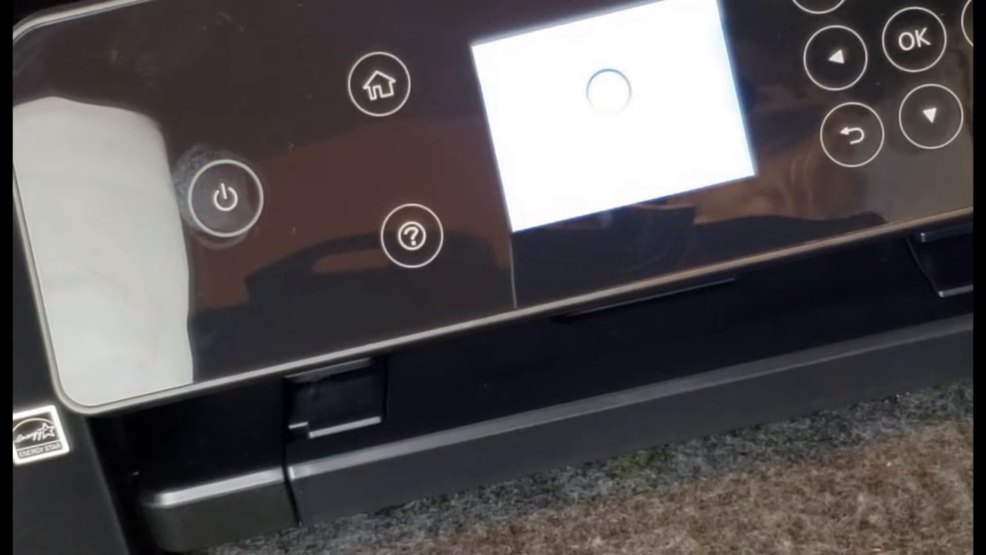
click(224, 199)
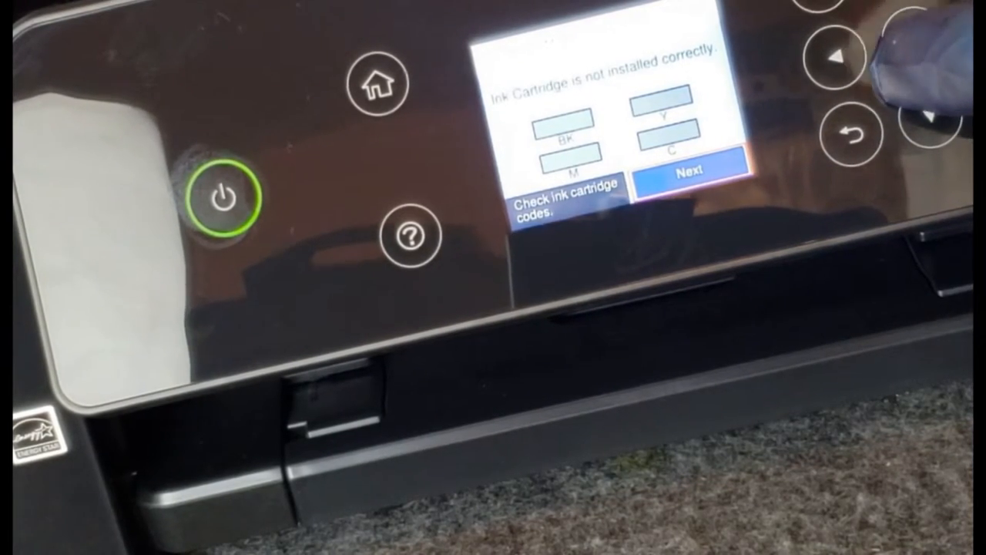
click(688, 170)
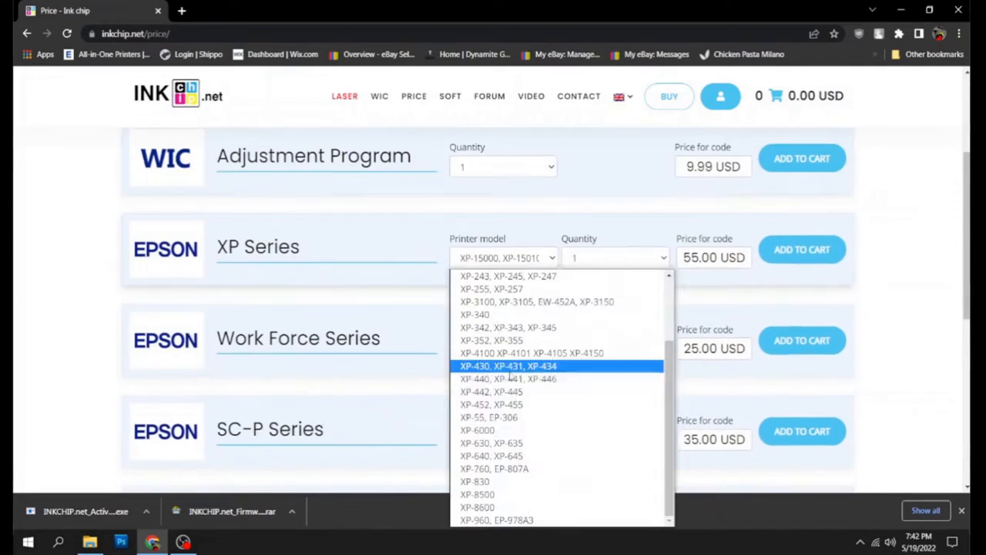
mouse_move(530, 353)
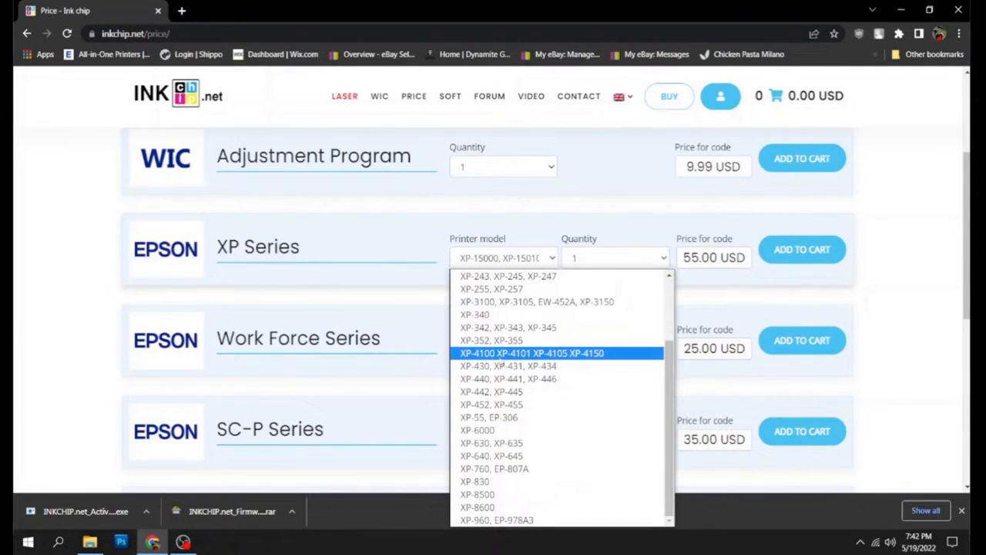
- Add the XP Series code for XP-4100/4101/4105/4150 (35.00 USD) to the cart and go to the cart
click(530, 352)
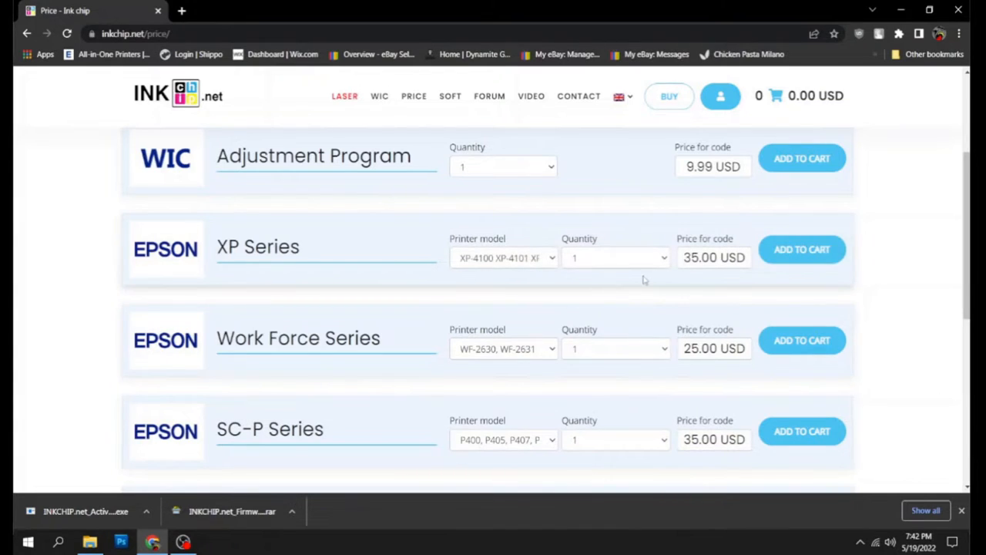
click(801, 250)
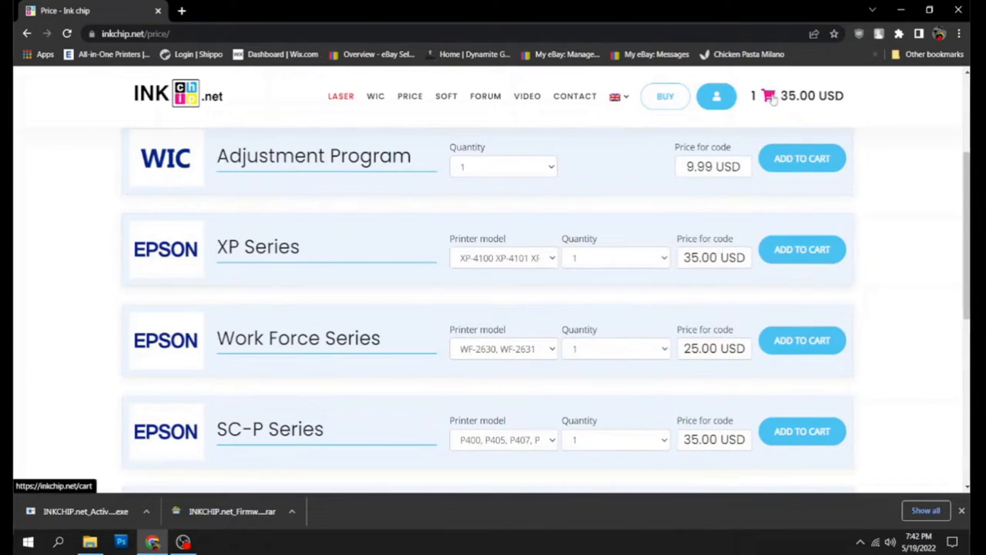
click(767, 96)
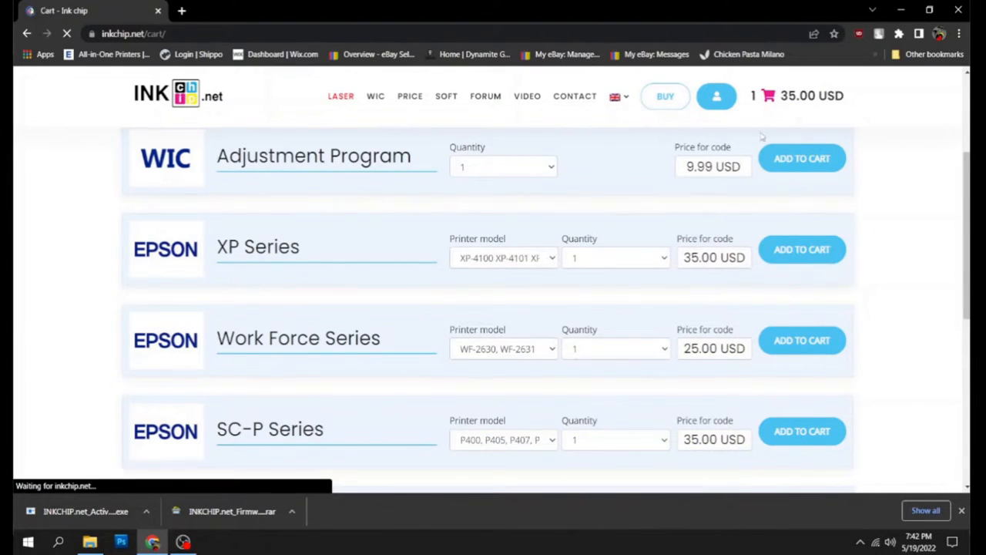
- Apply the GORILLA coupon, reducing the cart total from 35.00 to 31.50 USD
click(802, 250)
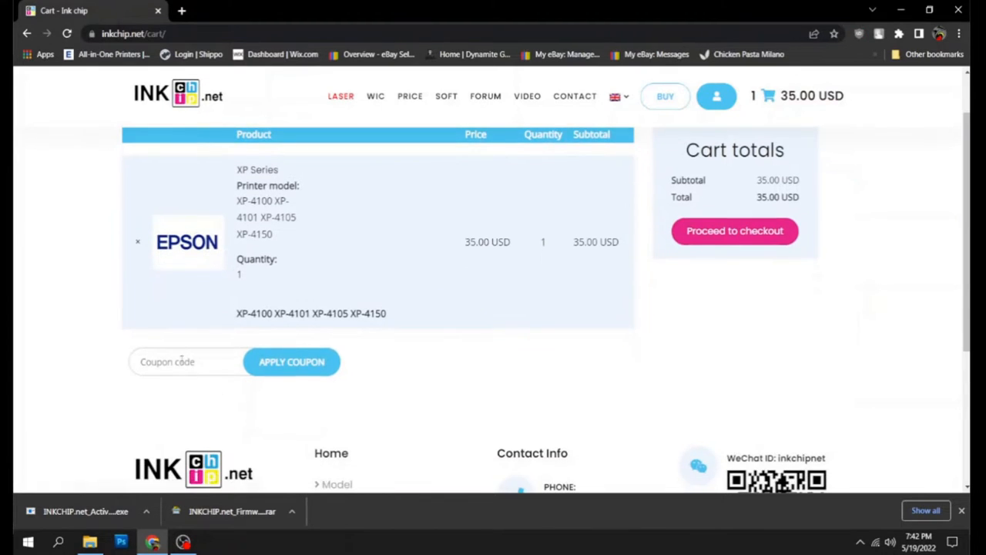
click(185, 361)
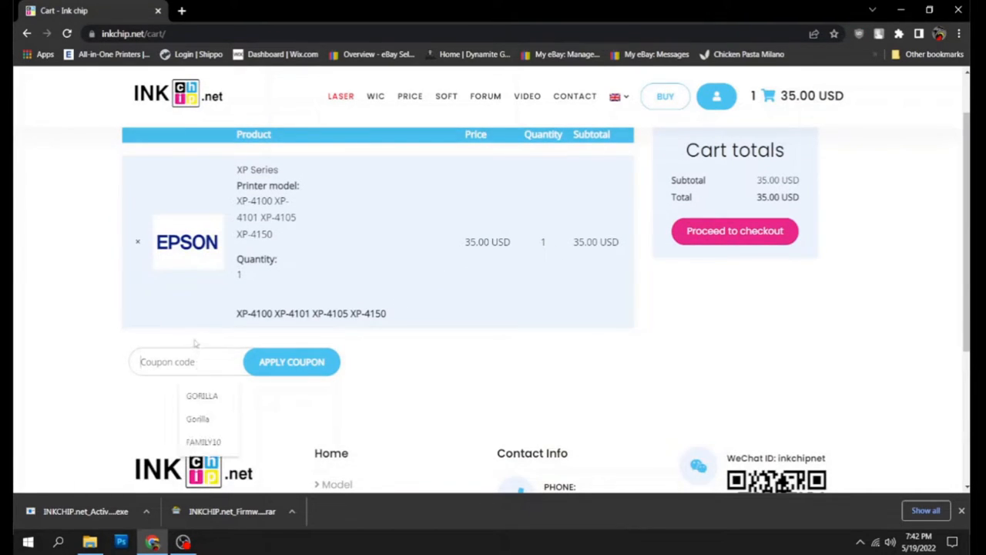
click(201, 394)
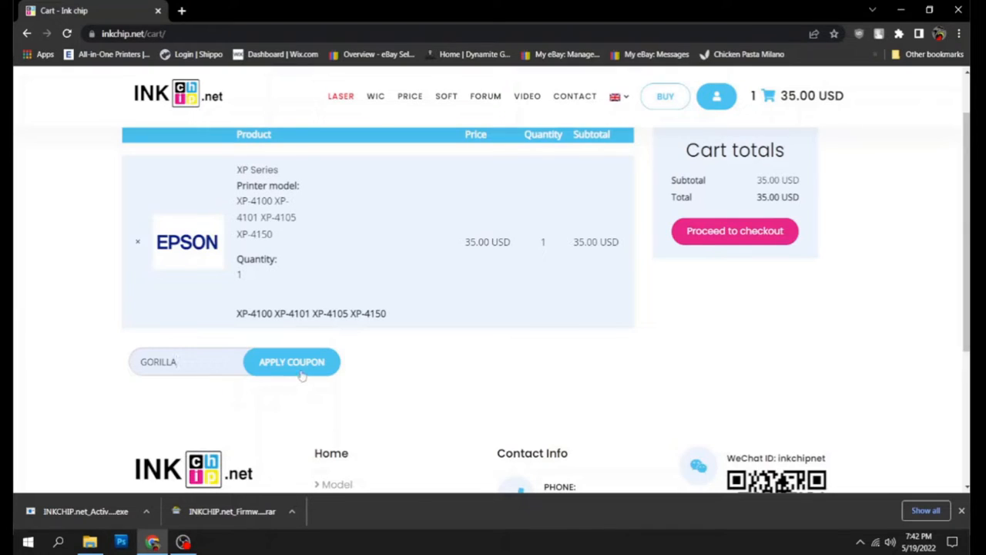
click(291, 361)
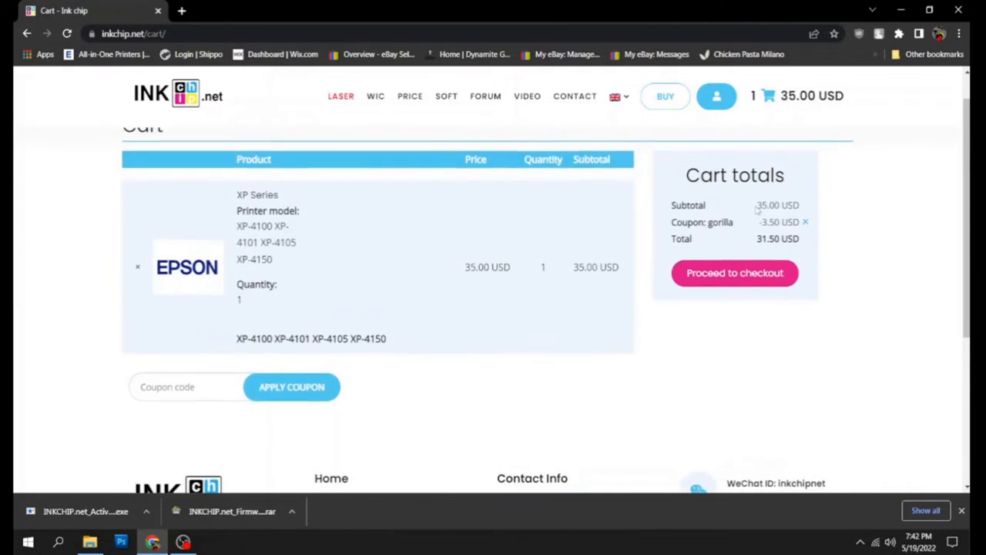
click(734, 273)
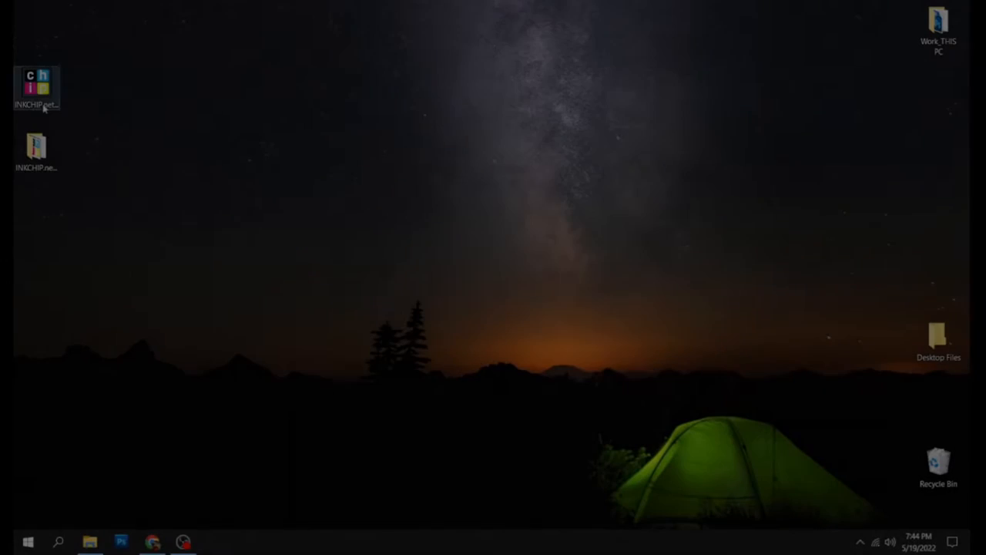
- Launch the INKCHIP.net Activation tool from the desktop and allow it through the UAC prompt
drag(37, 84, 321, 167)
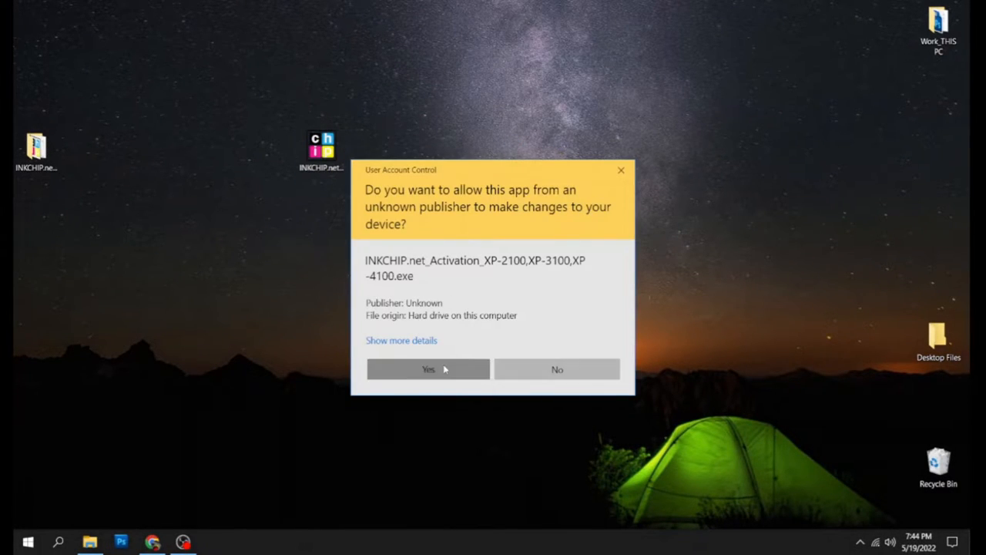
click(428, 370)
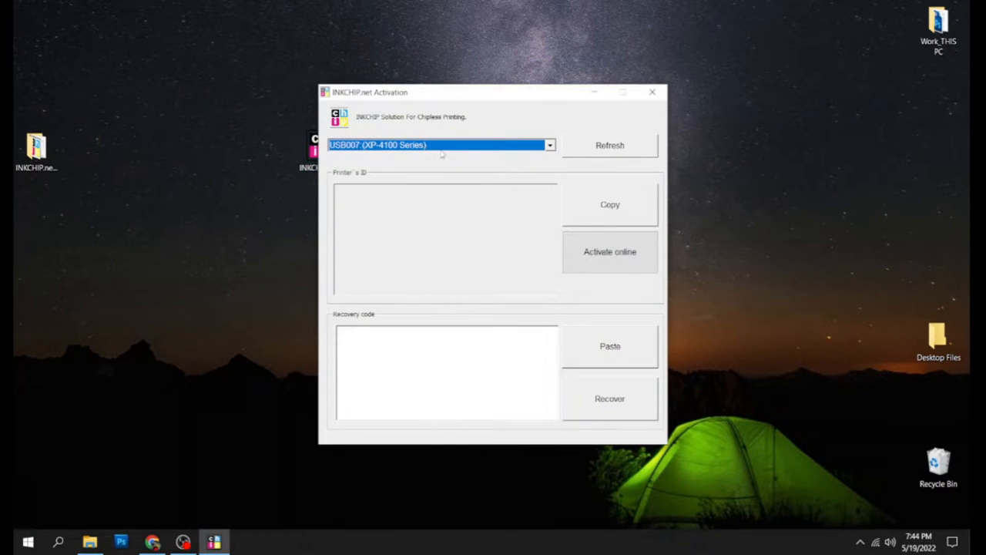
mouse_move(423, 157)
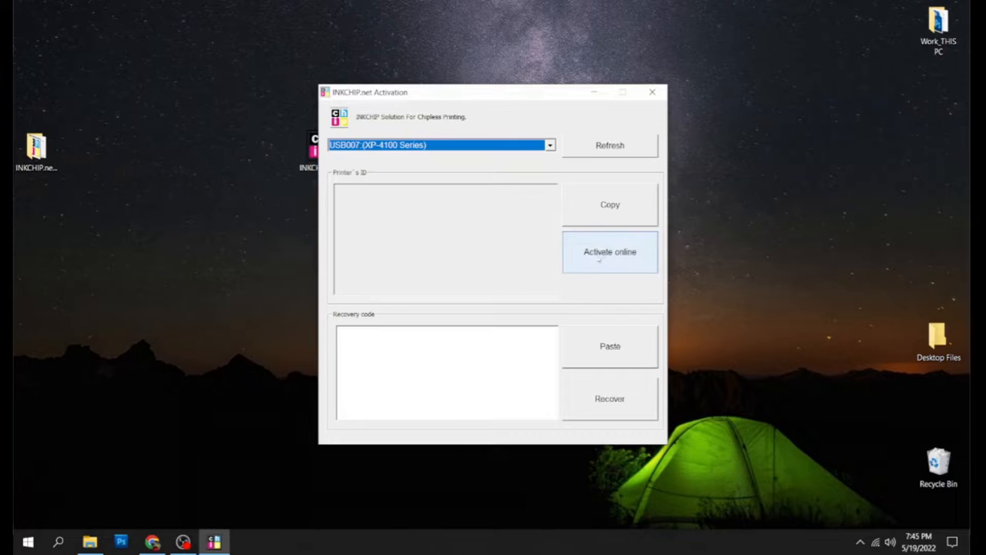
- Activate the XP-4100 Series printer online, acknowledge success, and copy the recovery code
click(610, 252)
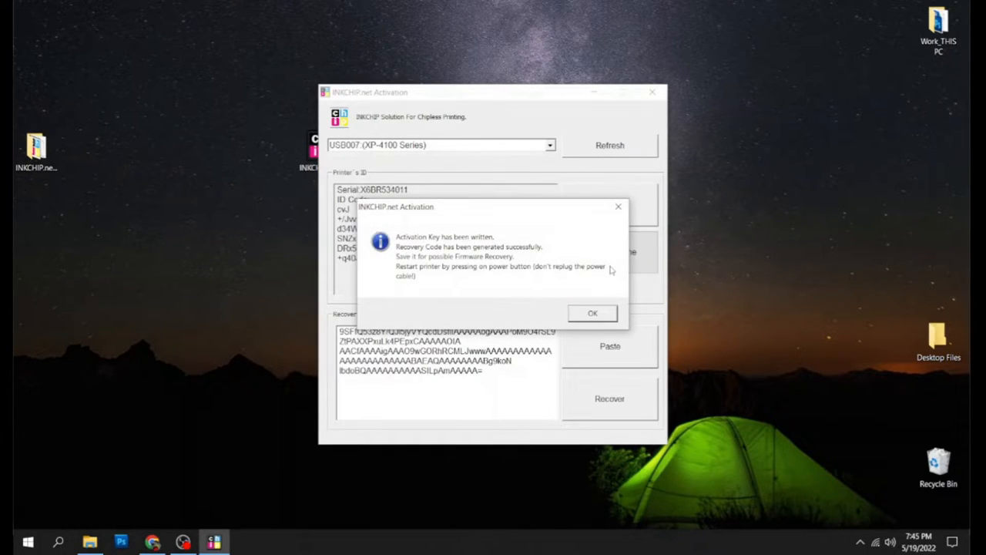
click(592, 313)
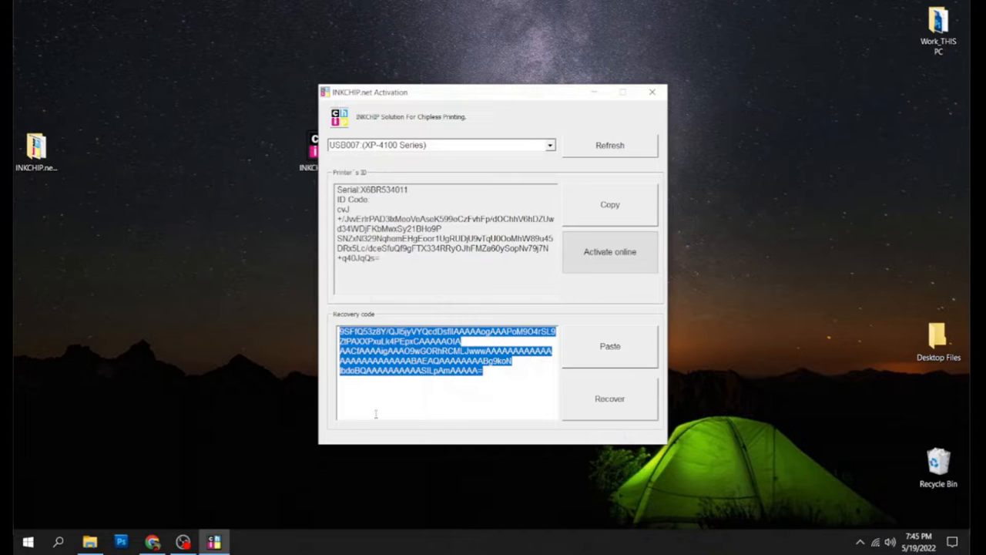
right_click(447, 362)
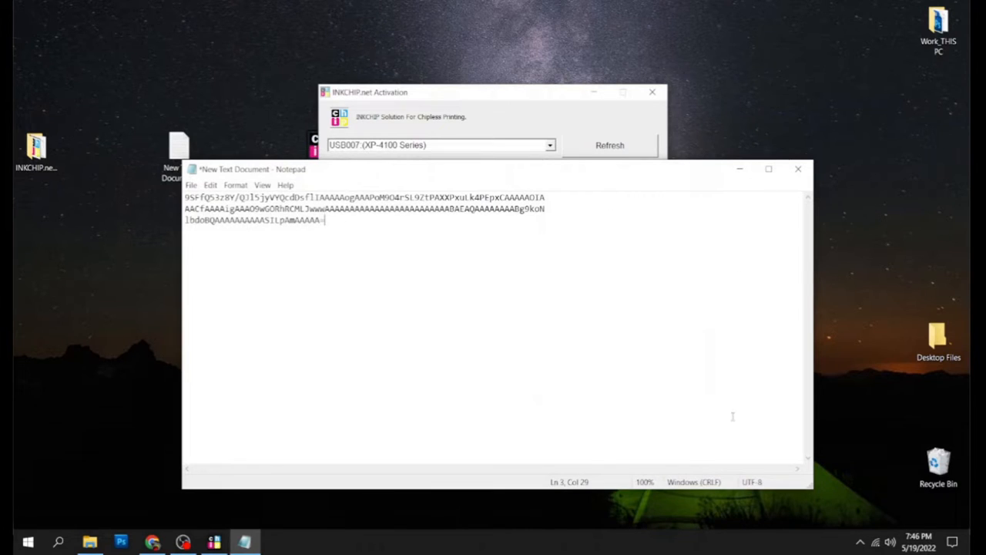
- Start saving the pasted recovery code via Save As on the Desktop, naming the file 'Recove...'
click(191, 185)
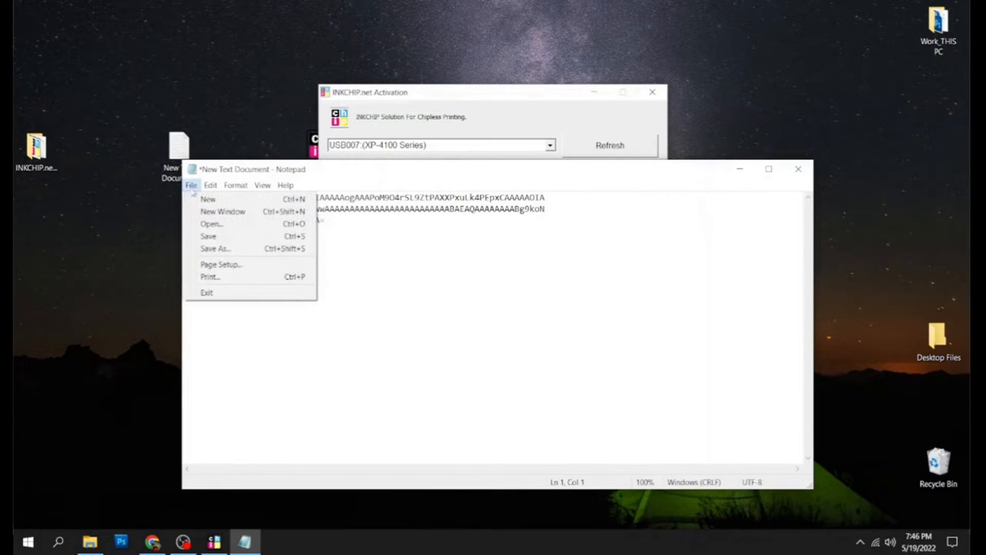
click(214, 248)
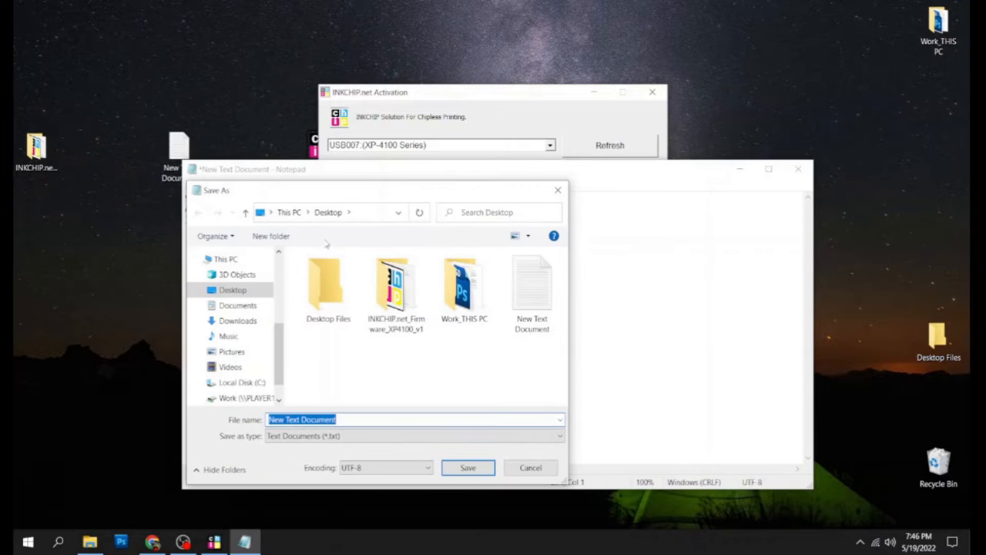
text(Res)
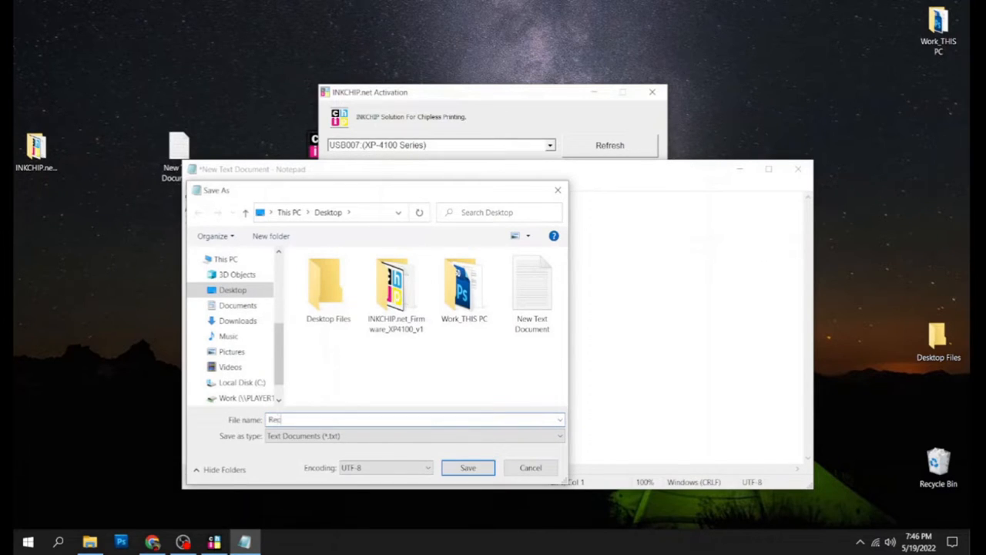
text(Recove)
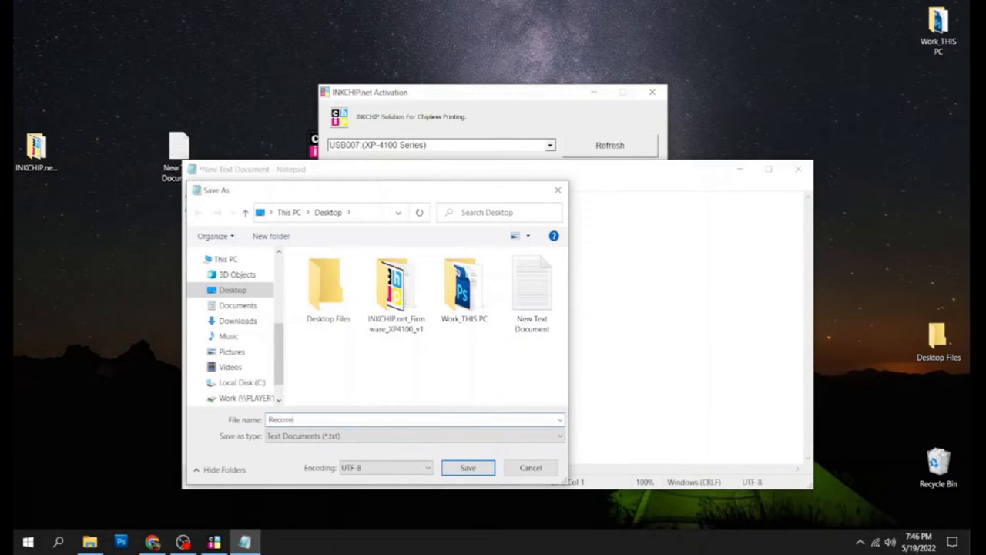